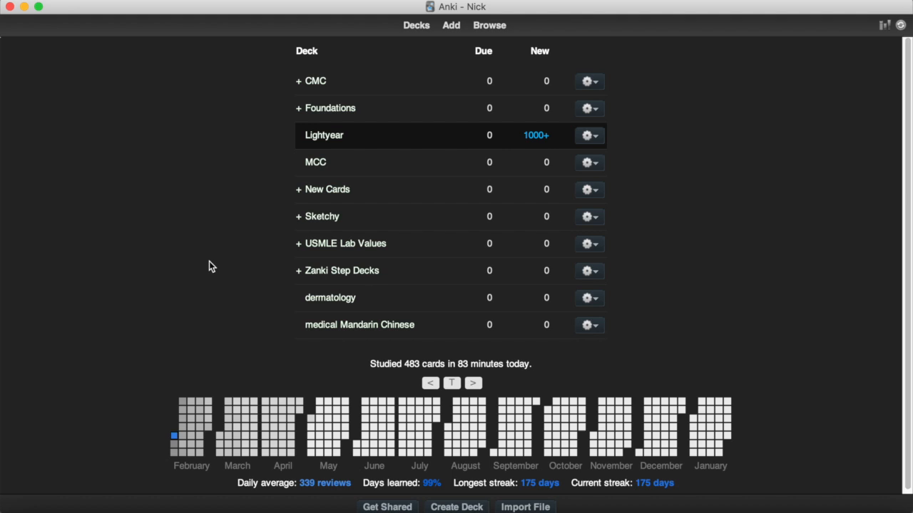
pyautogui.moveTo(278, 139)
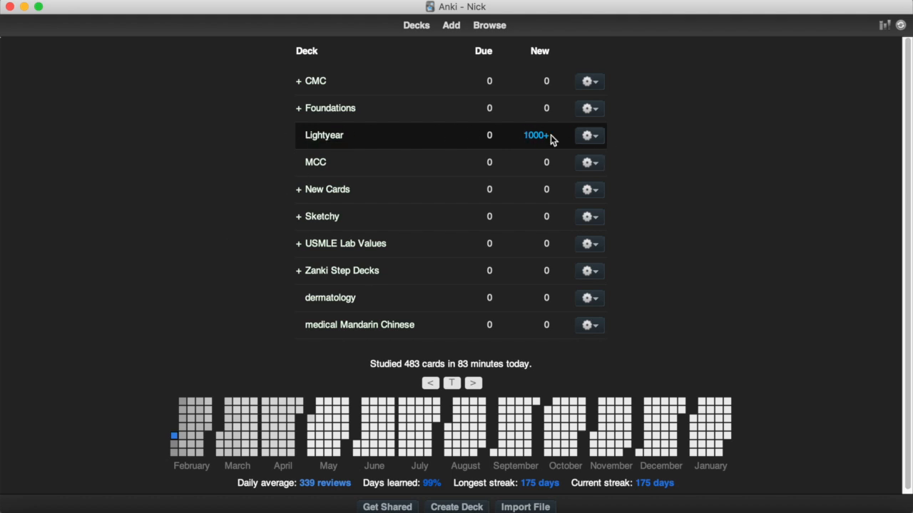
pyautogui.moveTo(323, 135)
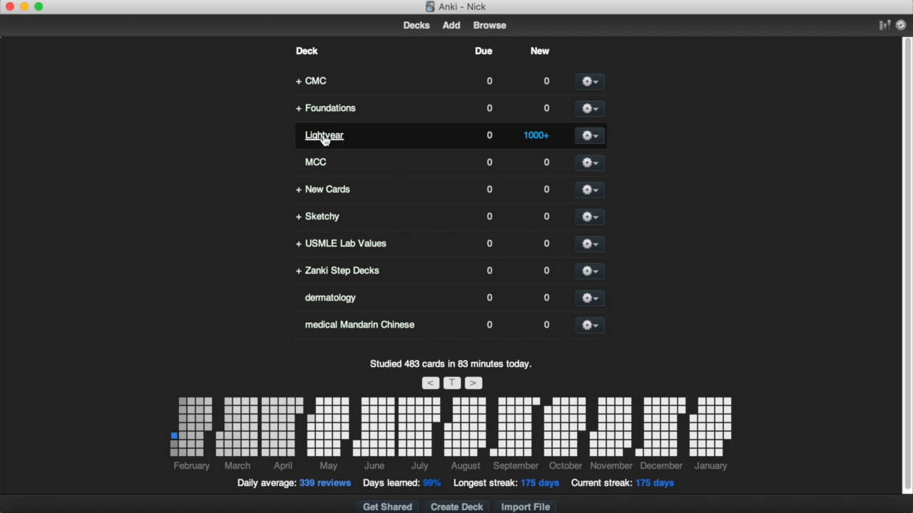
pyautogui.moveTo(536, 135)
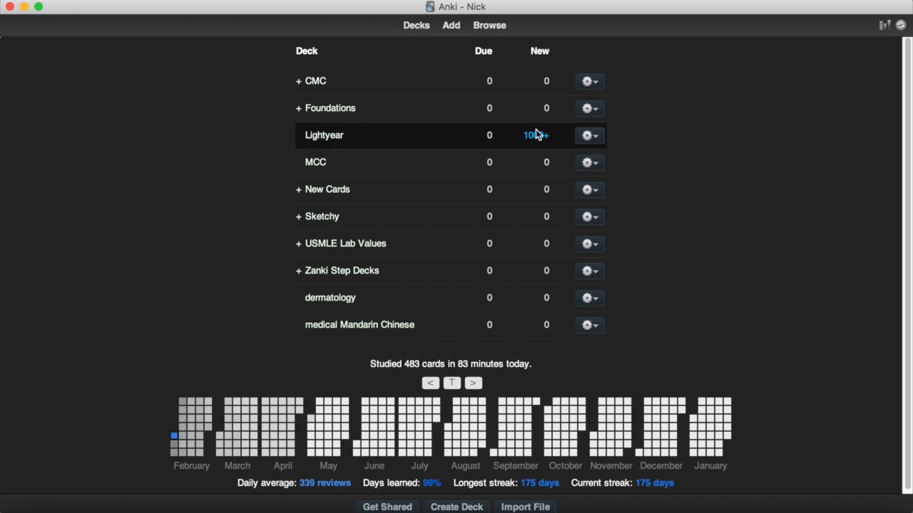
pyautogui.moveTo(264, 177)
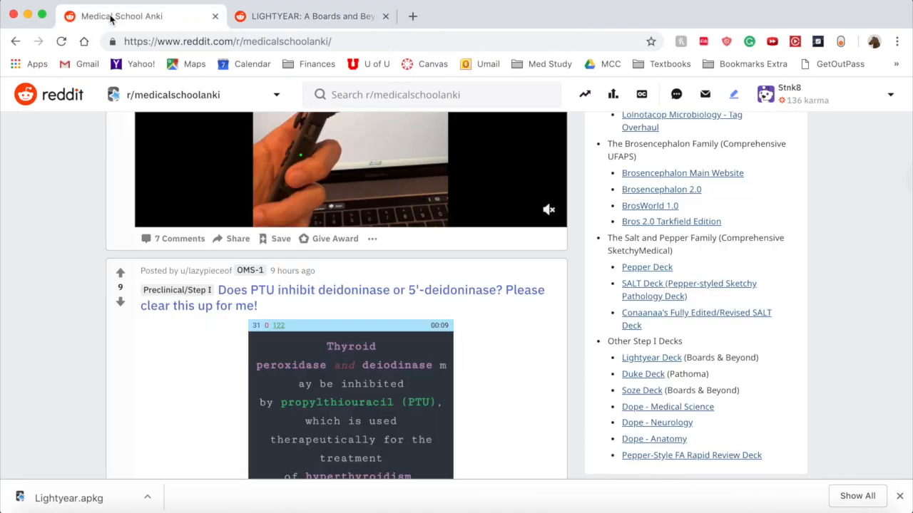
# Scroll the r/medicalschoolanki sidebar to the Step I decks showing the Lightyear Deck link.
pyautogui.scroll(3)
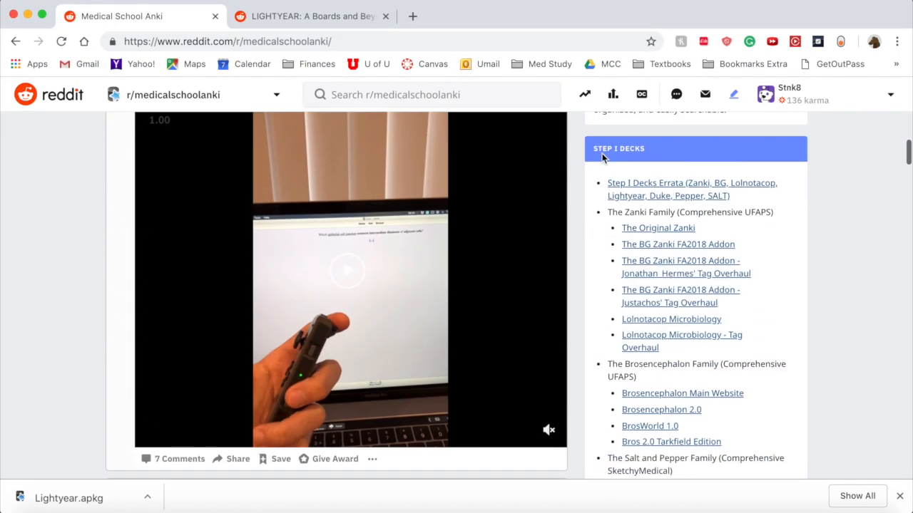
pyautogui.scroll(-3)
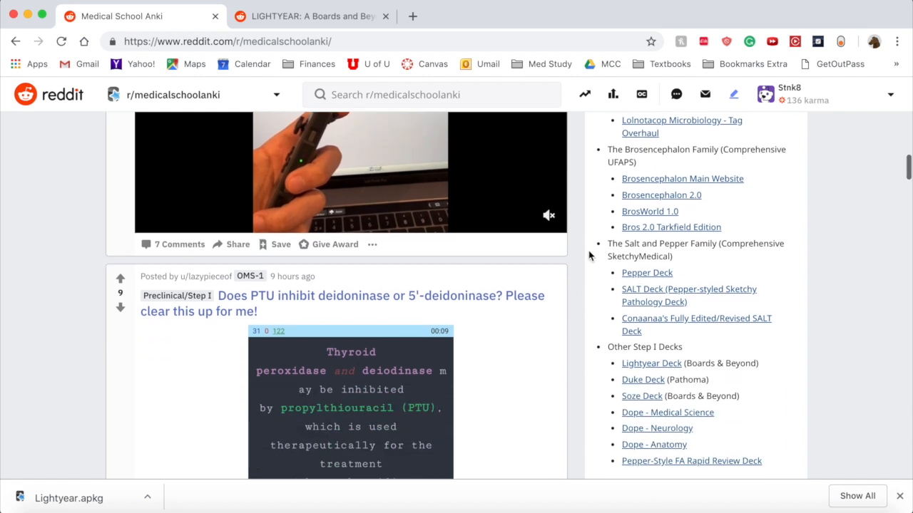
pyautogui.scroll(-3)
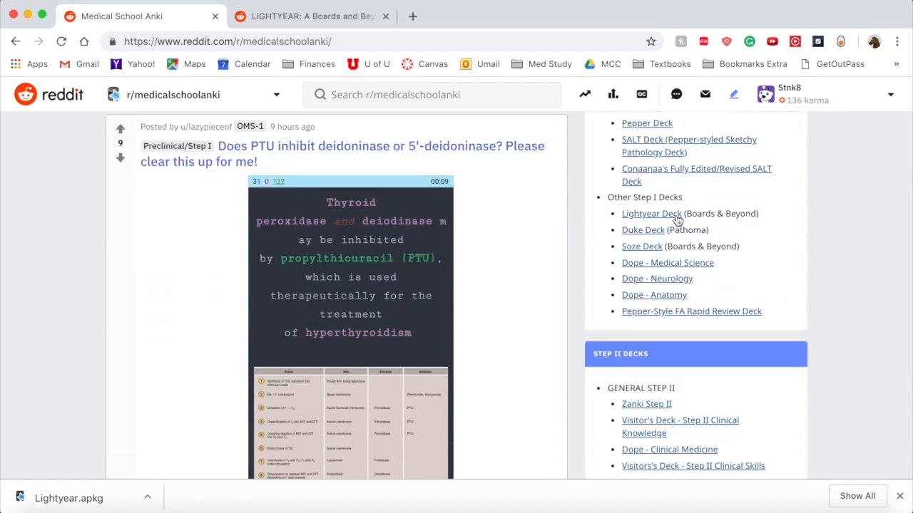
pyautogui.moveTo(770, 221)
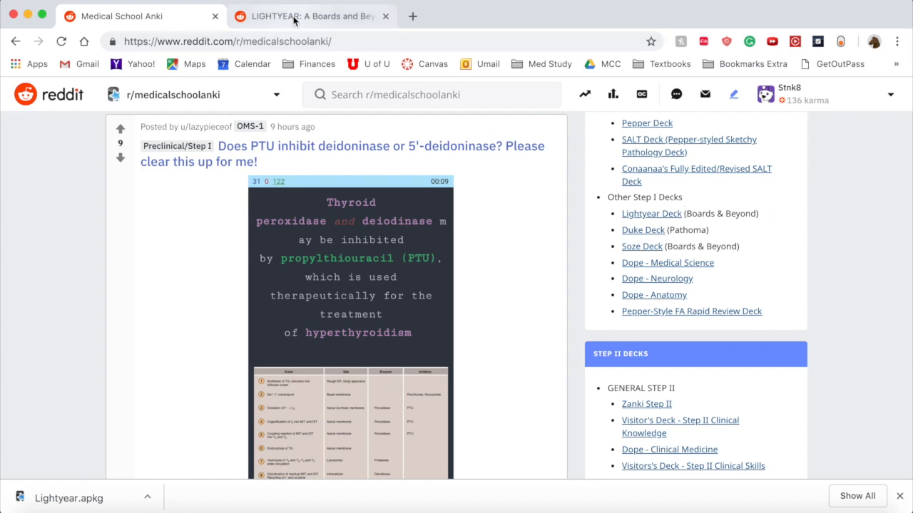
# Read the LIGHTYEAR Boards and Beyond post's specs, tag sections and Errata.
pyautogui.click(310, 16)
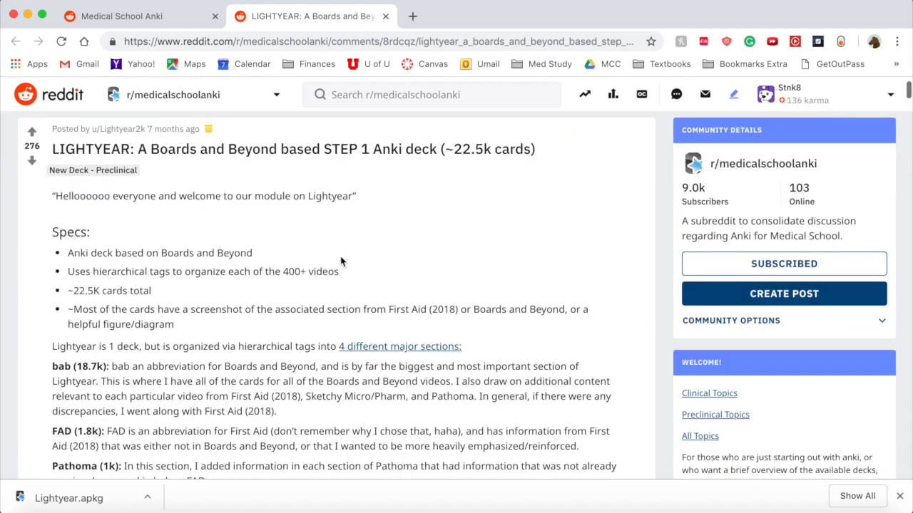
pyautogui.moveTo(431, 193)
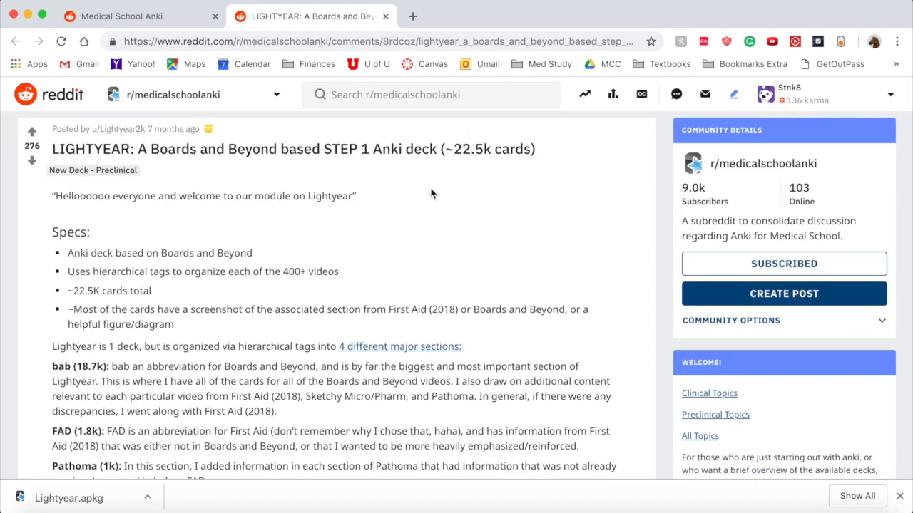
pyautogui.moveTo(129, 272)
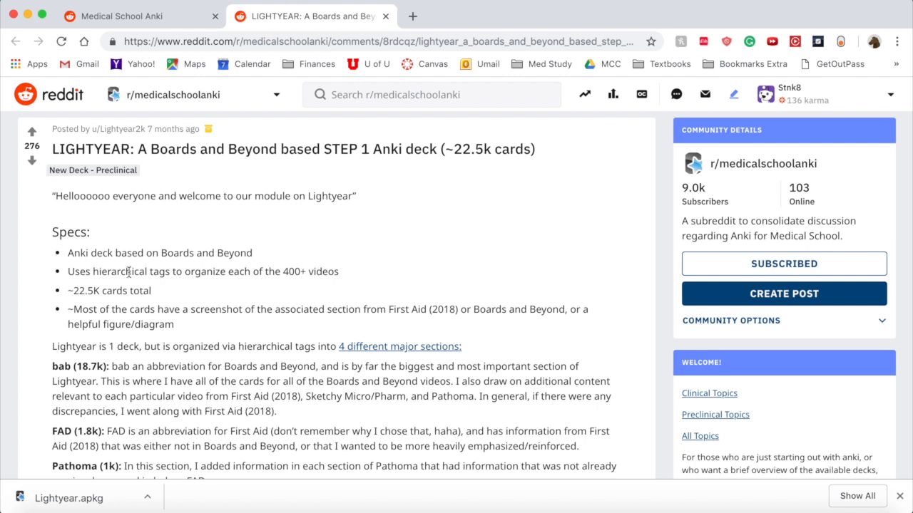
pyautogui.scroll(-3)
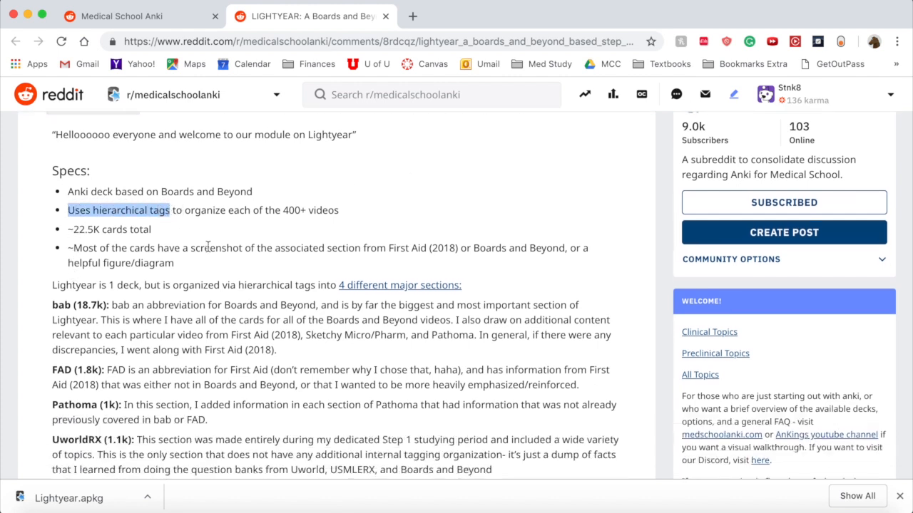
pyautogui.moveTo(189, 210)
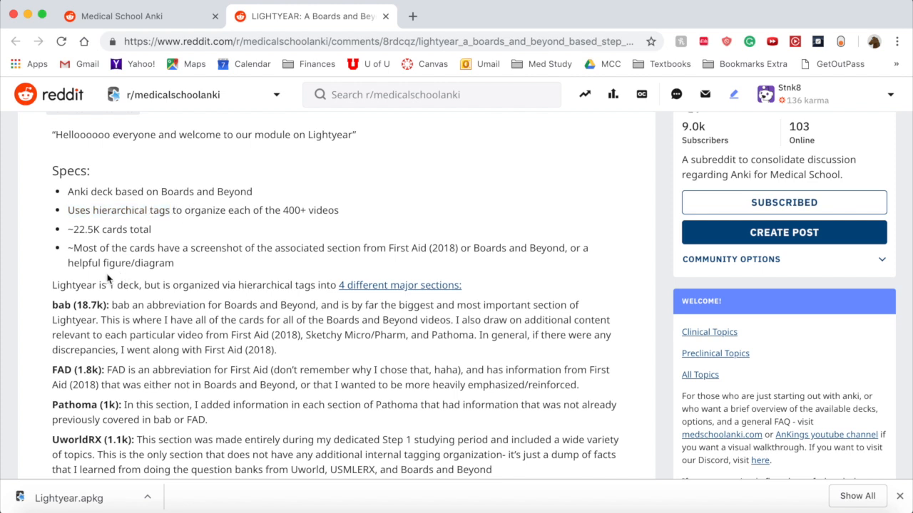
pyautogui.scroll(-3)
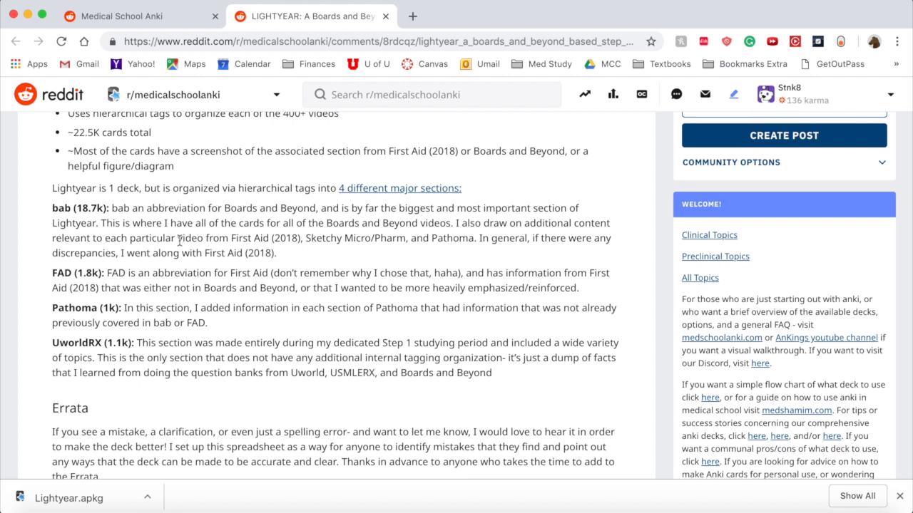
pyautogui.scroll(-3)
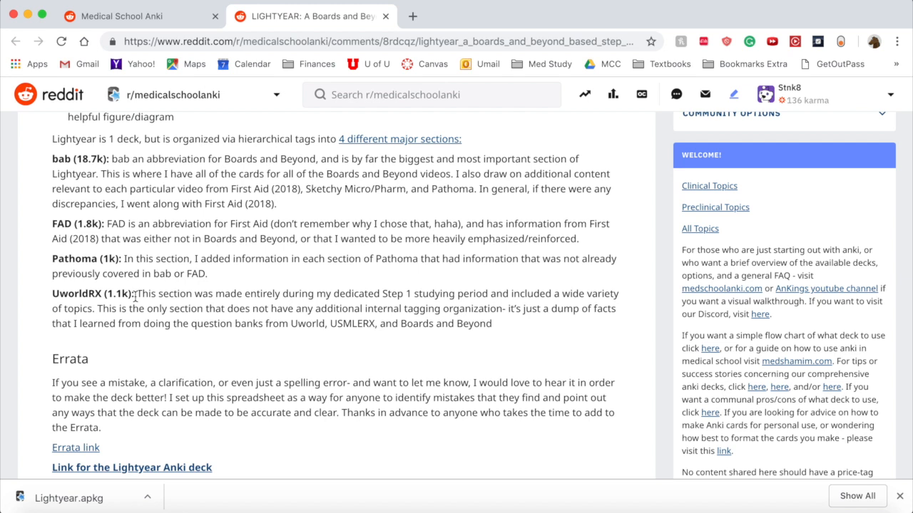
pyautogui.scroll(3)
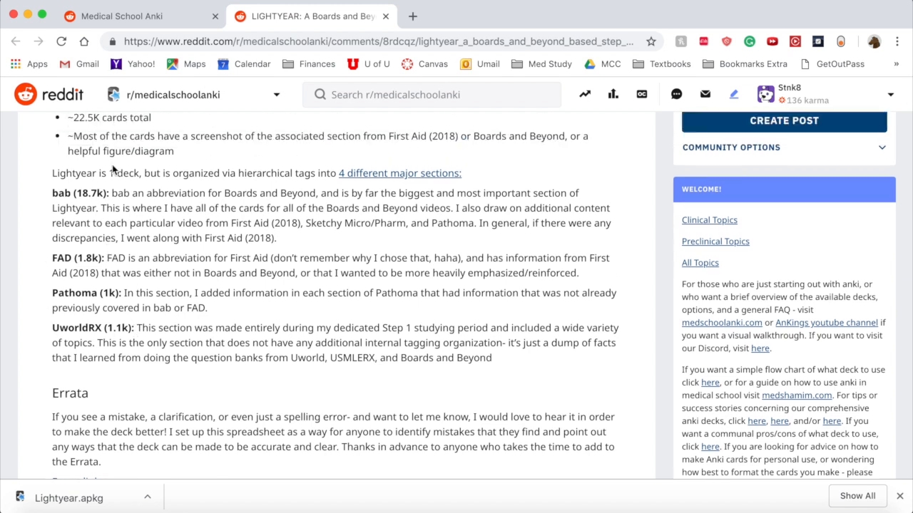
pyautogui.moveTo(299, 286)
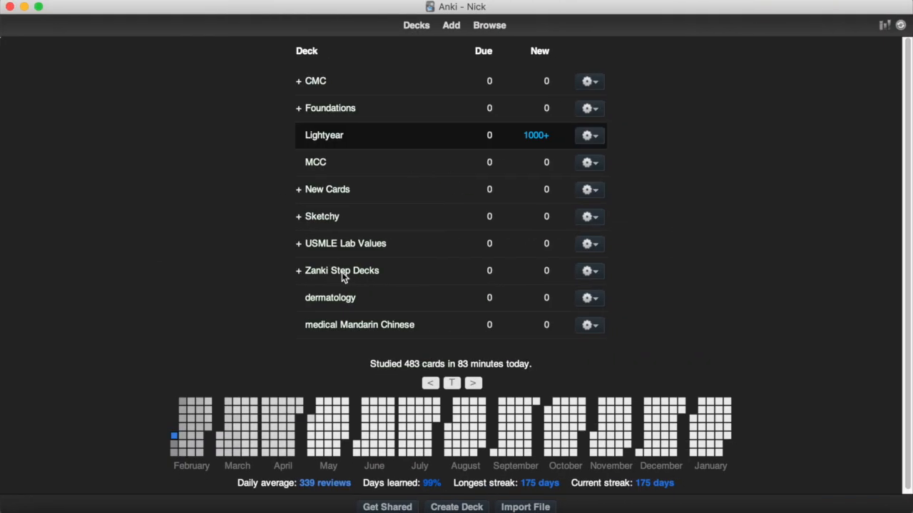
# In the Browser, list the 40 cards tagged bab::hematology::hemostasis::activation.
pyautogui.click(489, 24)
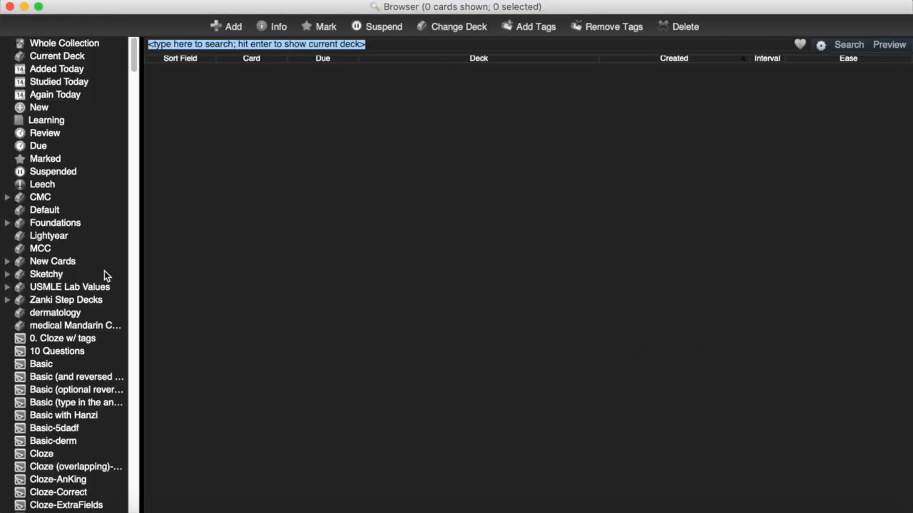
pyautogui.scroll(-3)
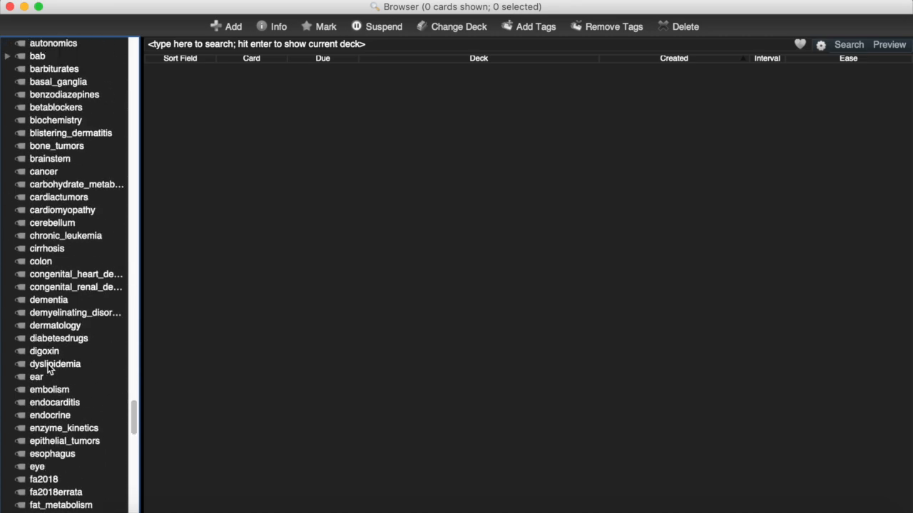
pyautogui.scroll(3)
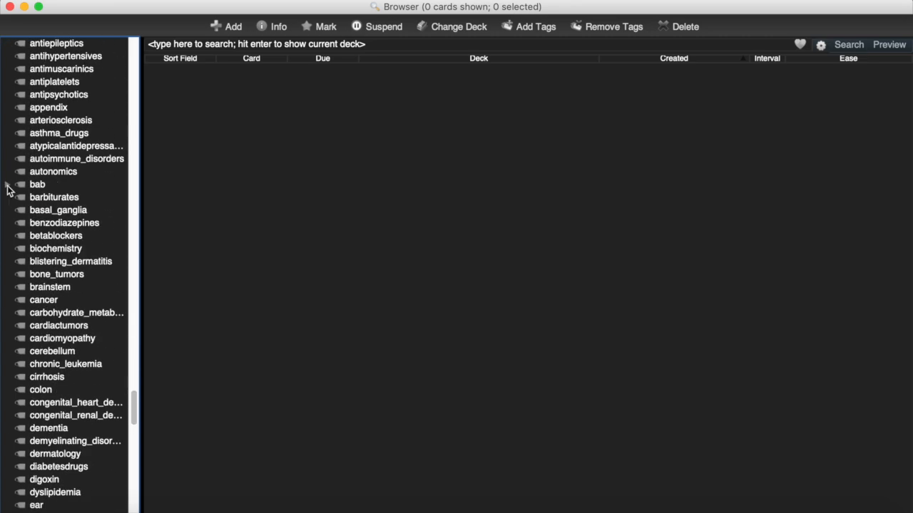
pyautogui.click(7, 184)
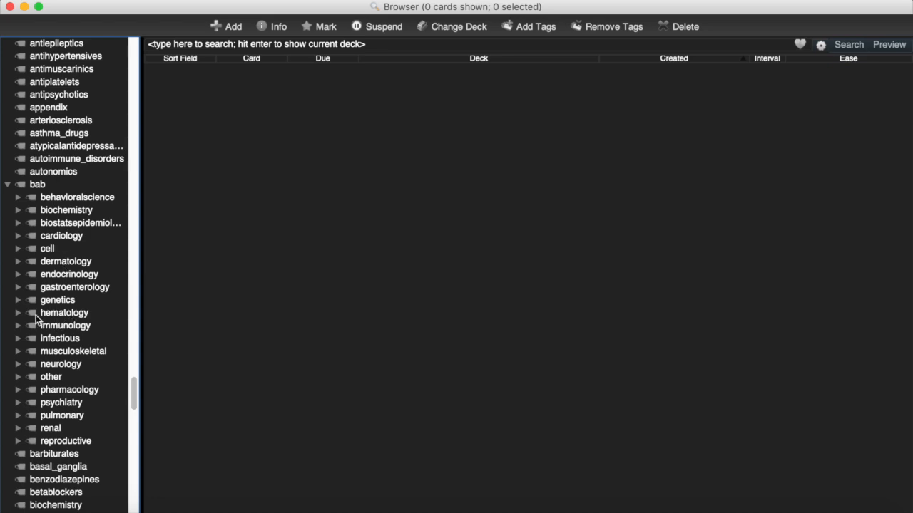
pyautogui.click(18, 312)
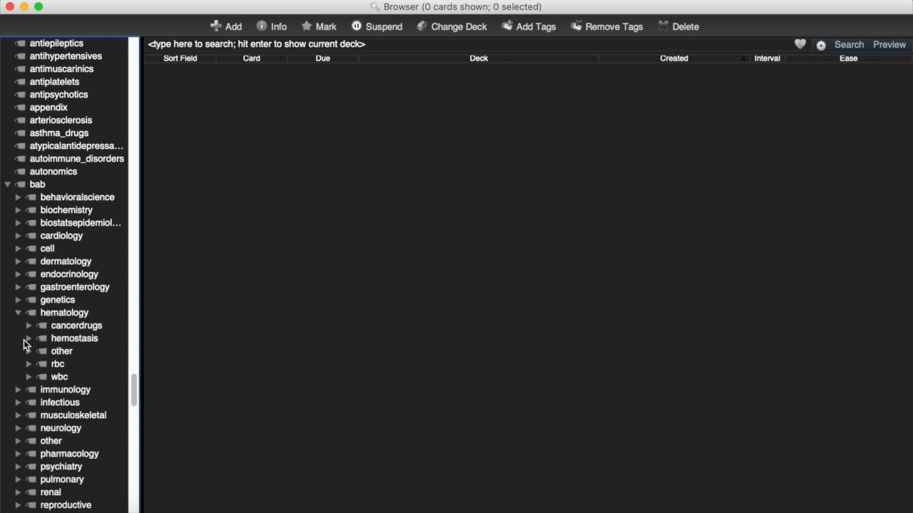
pyautogui.click(30, 338)
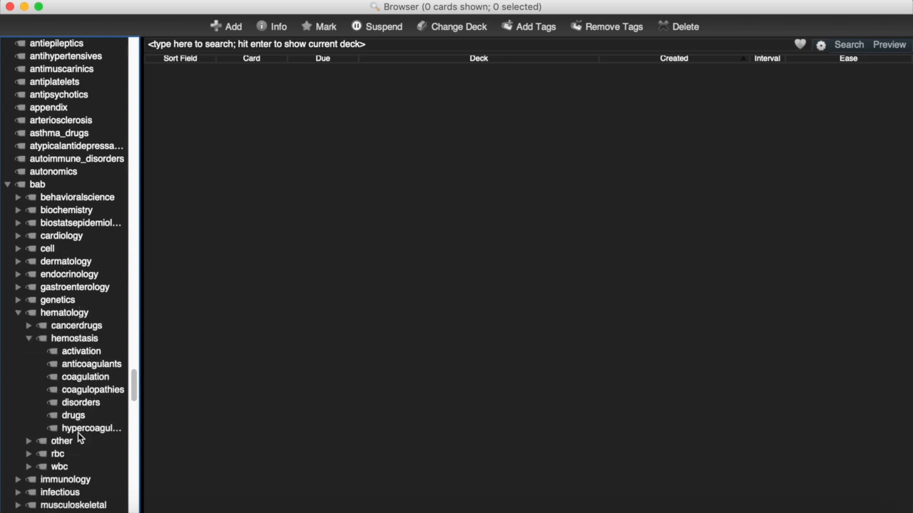
pyautogui.moveTo(75, 353)
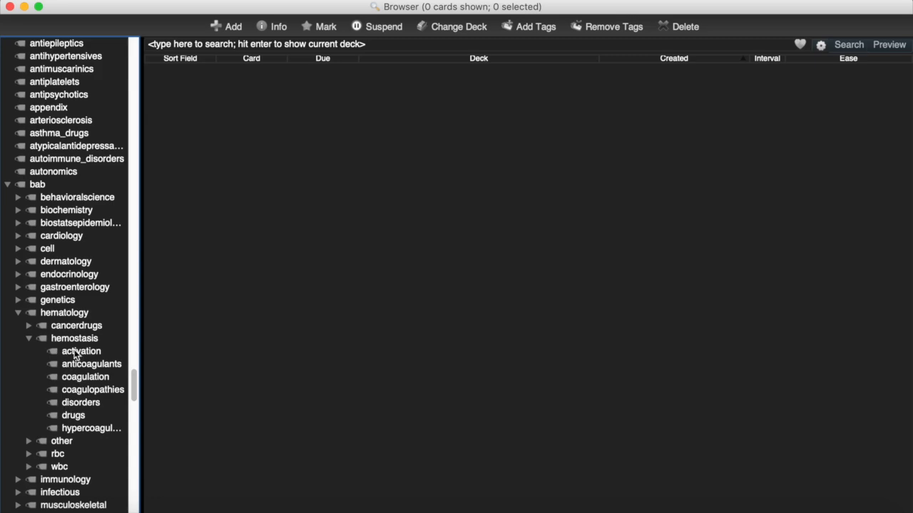
pyautogui.click(80, 351)
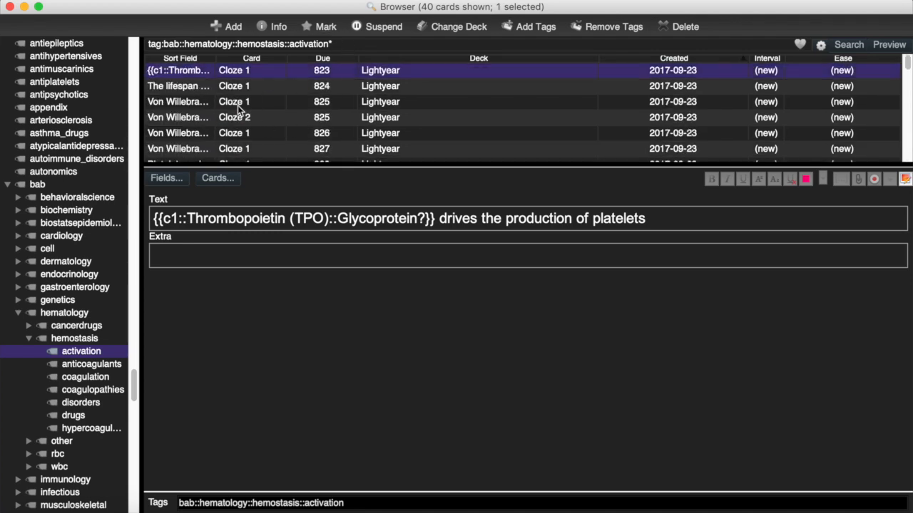
pyautogui.moveTo(228, 107)
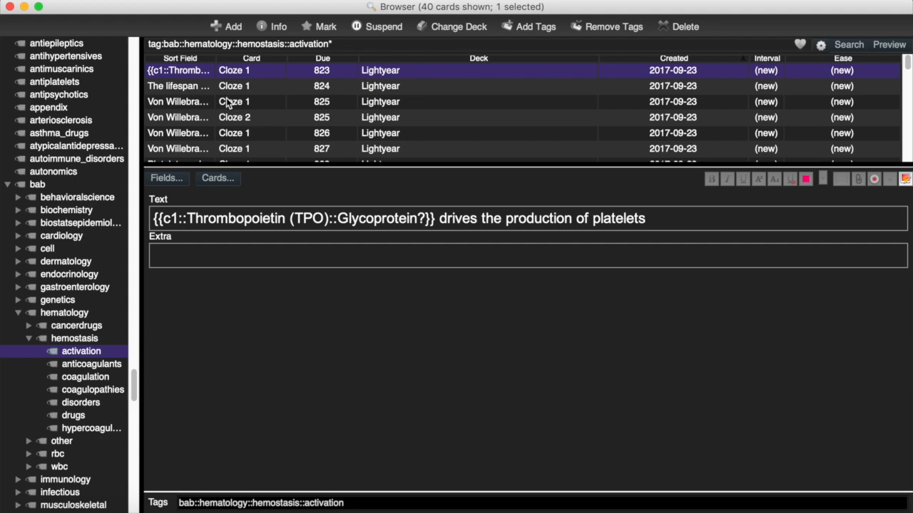
pyautogui.moveTo(105, 241)
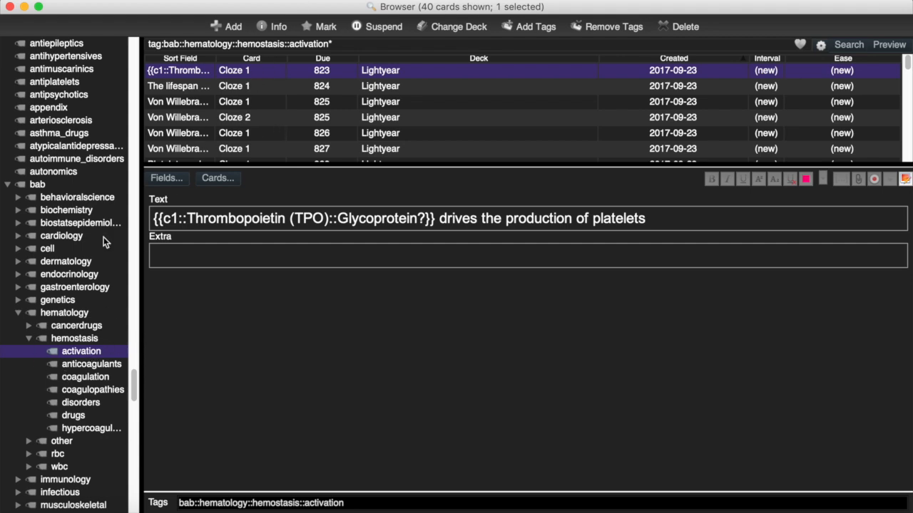
pyautogui.moveTo(223, 117)
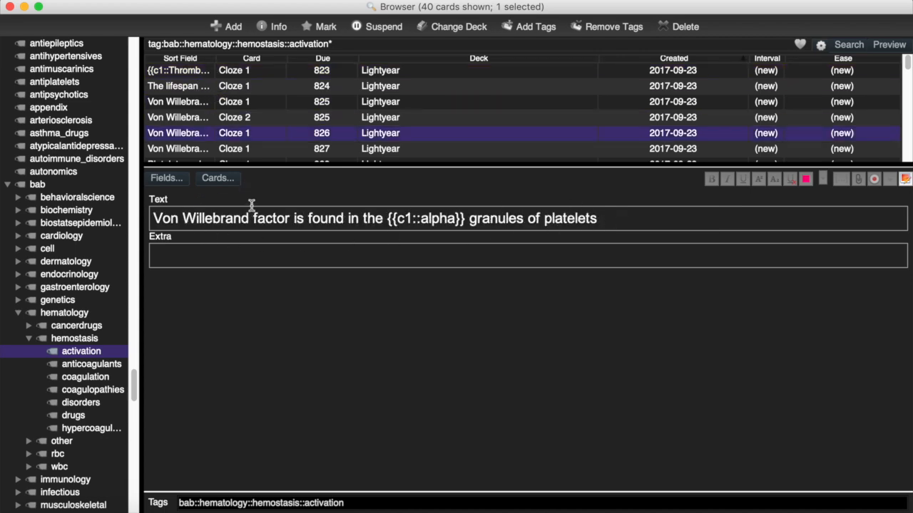
pyautogui.moveTo(648, 222)
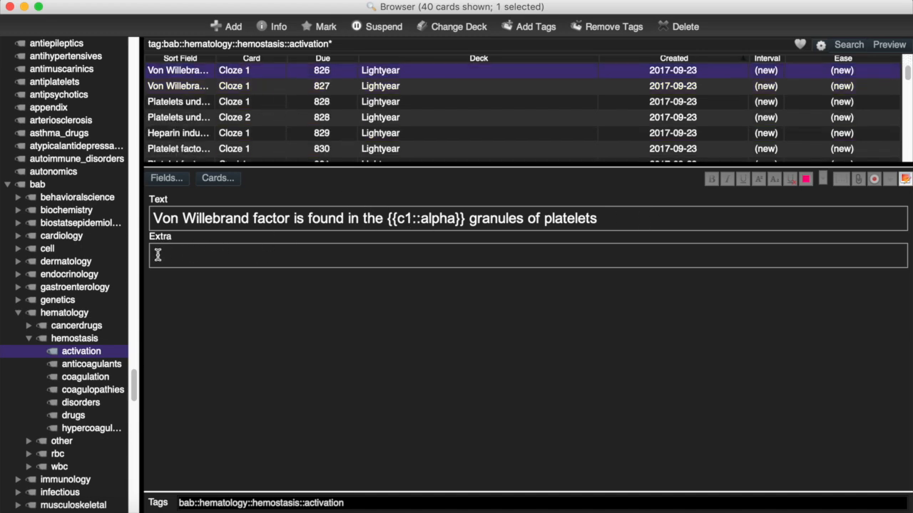
# Page through activation cards to the Gp Ib collagen question, then collapse the bab tag.
pyautogui.scroll(-3)
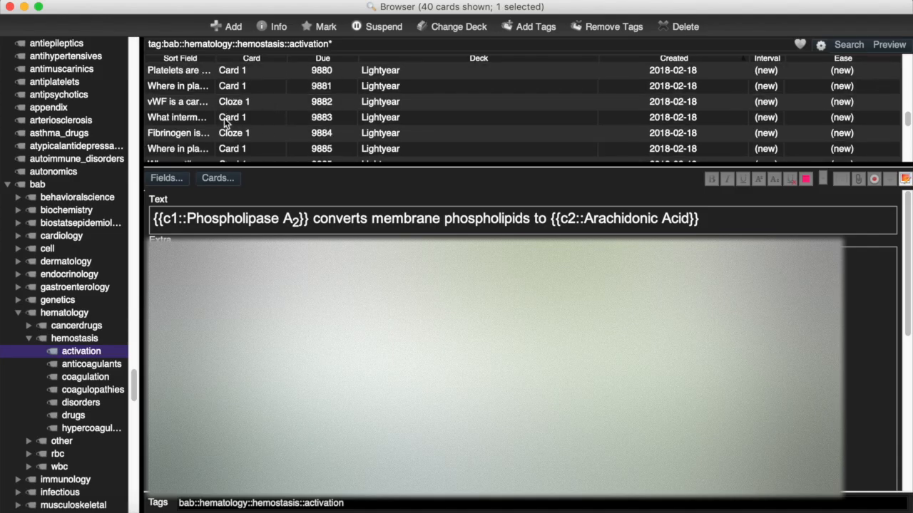
pyautogui.click(178, 85)
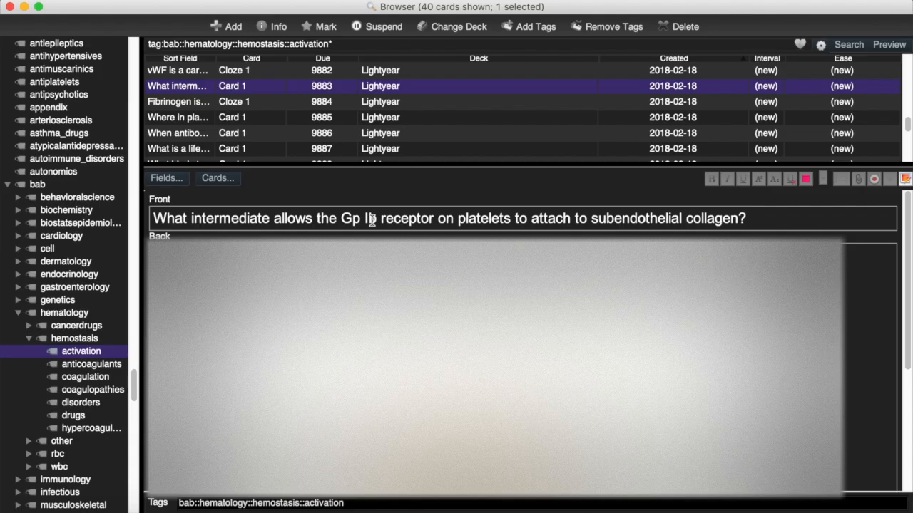
pyautogui.moveTo(77, 276)
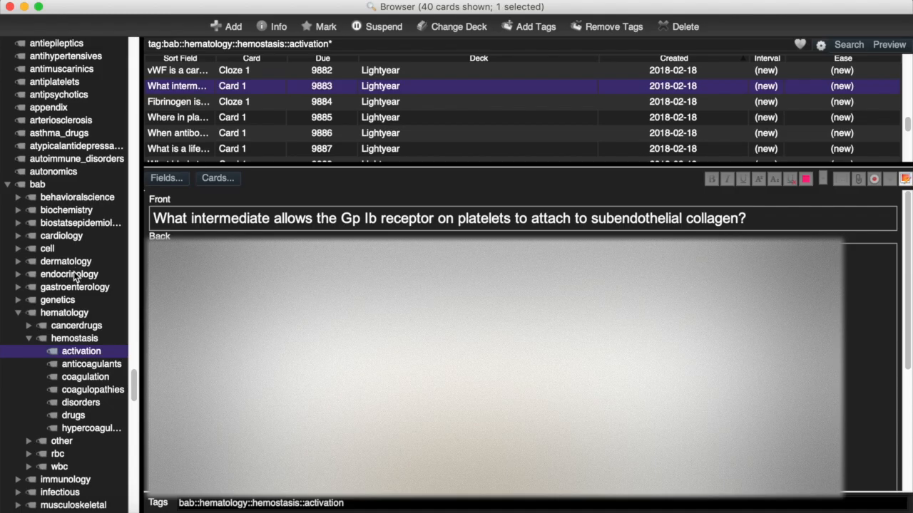
pyautogui.click(7, 184)
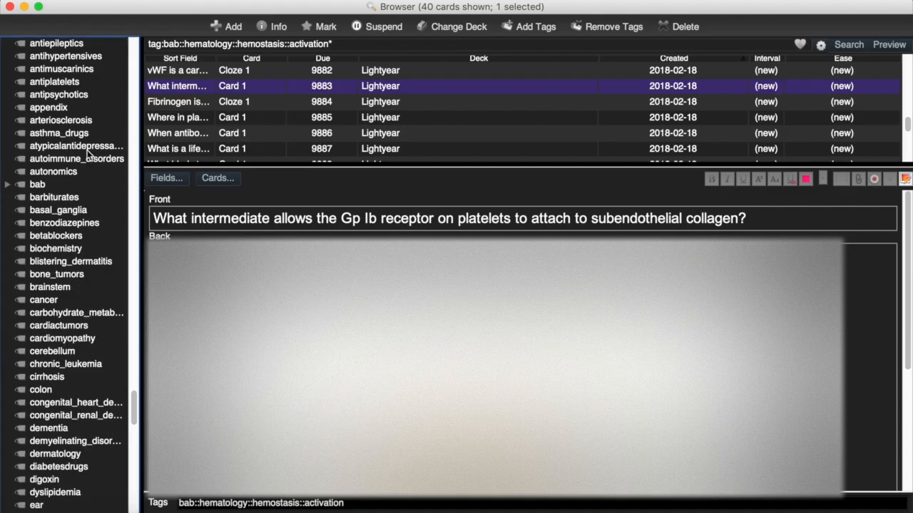
# Show the whole Lightyear deck, 22,552 cards, via Whole Collection and the deck entry.
pyautogui.click(7, 184)
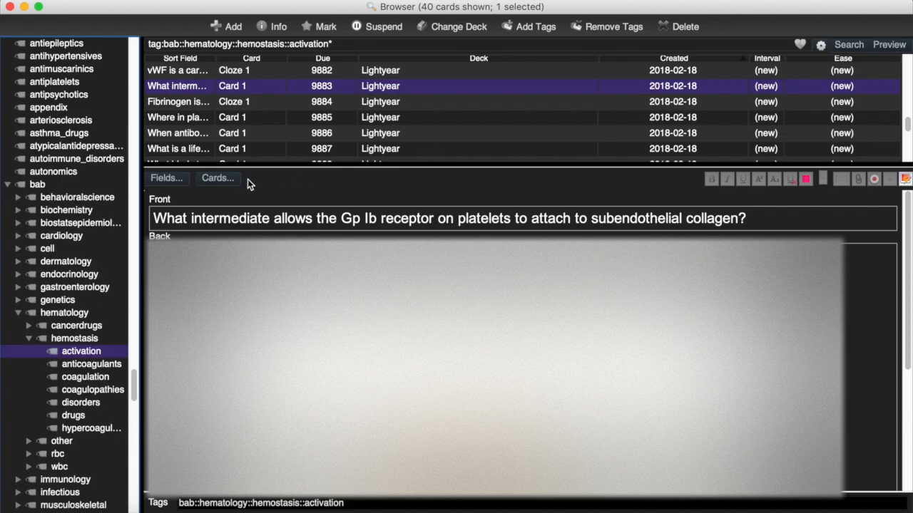
pyautogui.moveTo(360, 119)
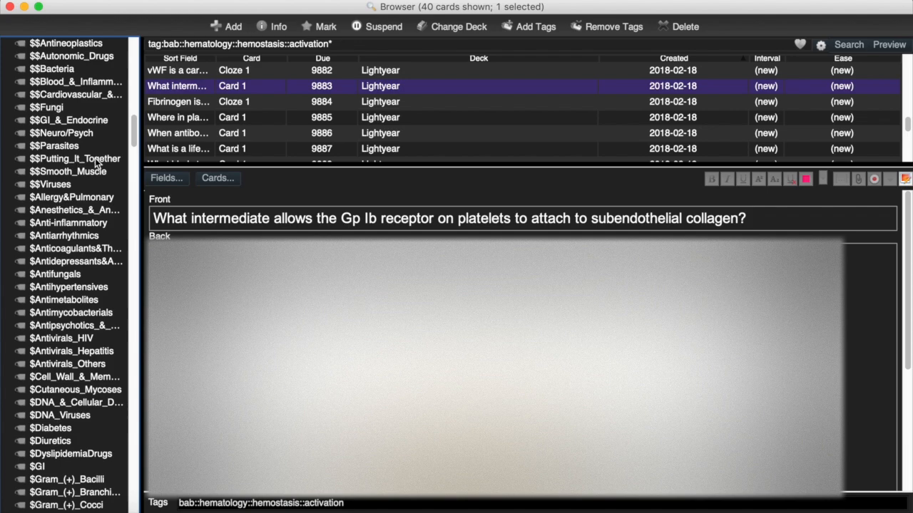
pyautogui.scroll(3)
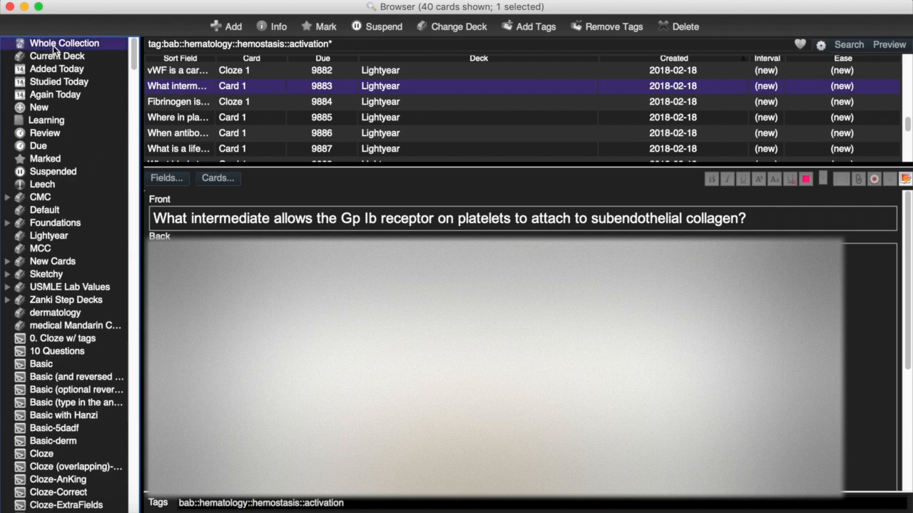
pyautogui.click(64, 42)
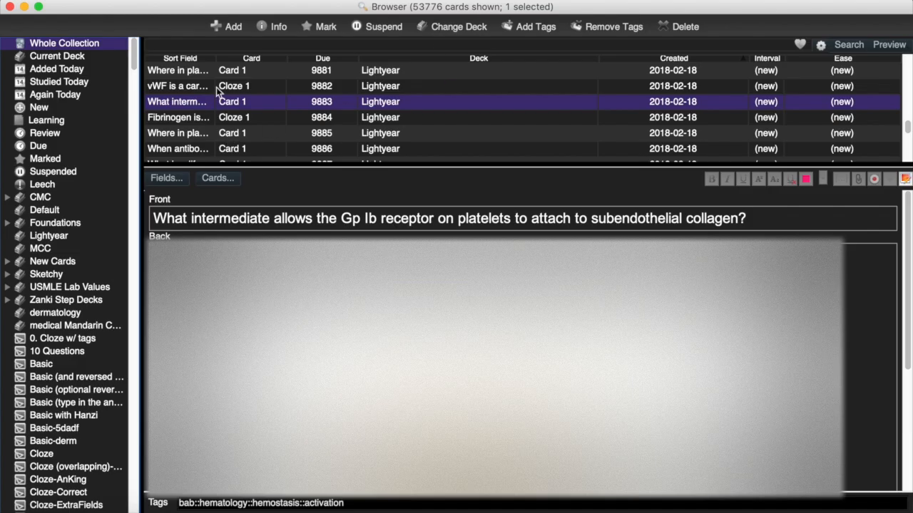
pyautogui.scroll(-3)
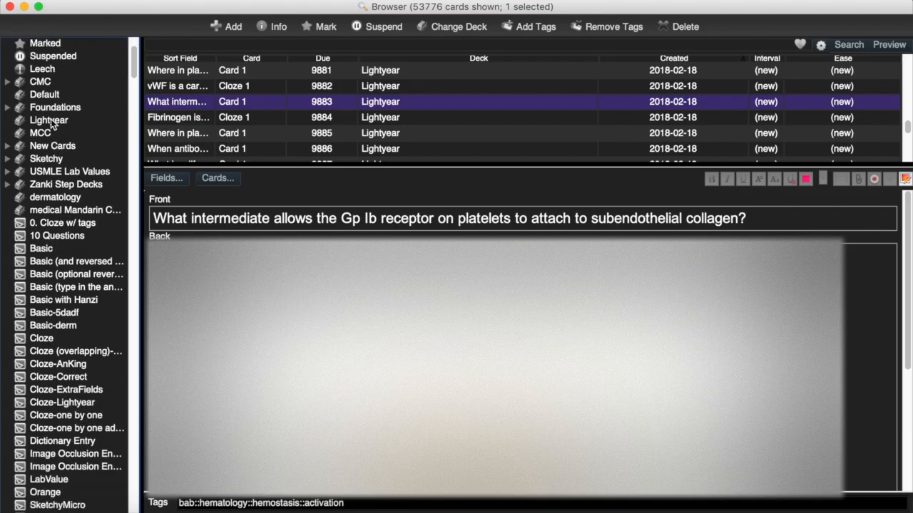
pyautogui.click(66, 184)
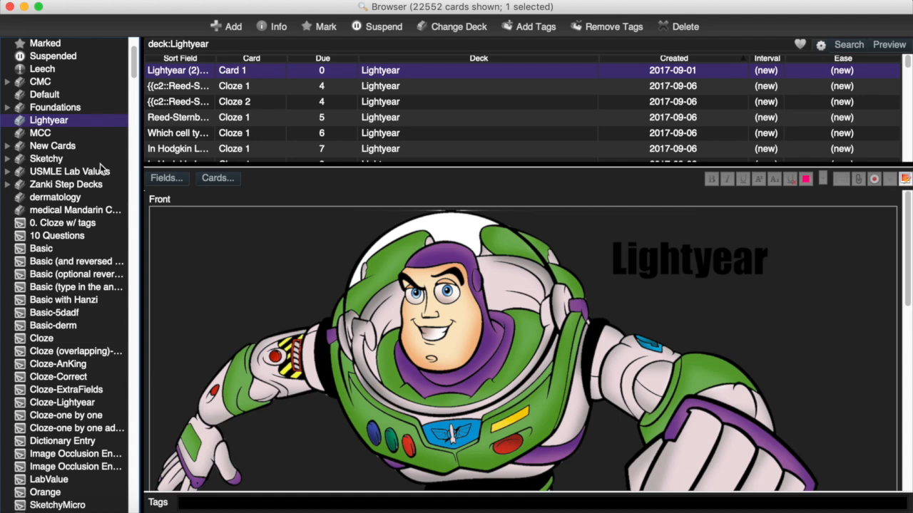
pyautogui.moveTo(184, 134)
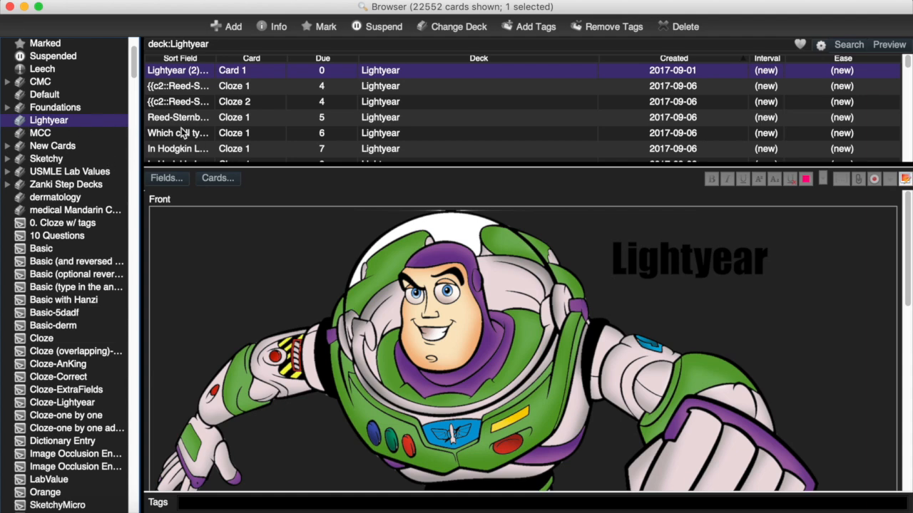
pyautogui.moveTo(232, 126)
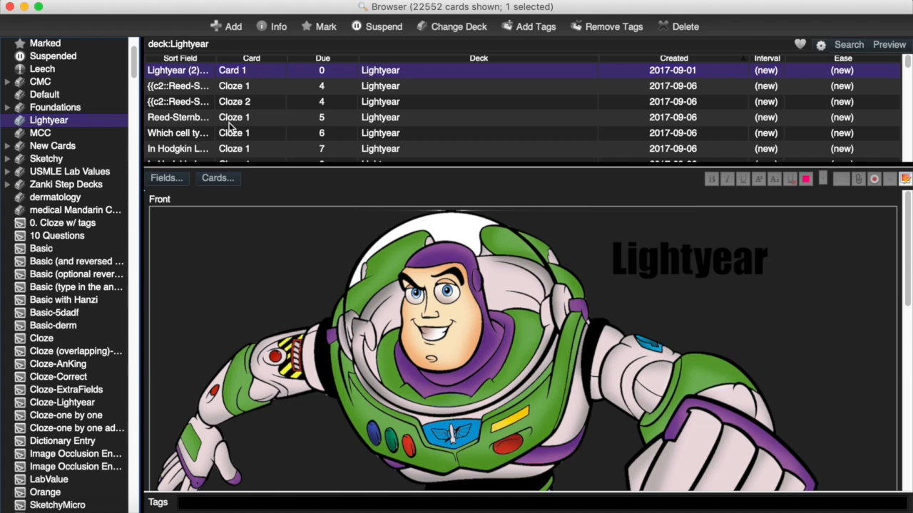
# Select Zanki Step Decks in the Browser sidebar.
pyautogui.click(66, 184)
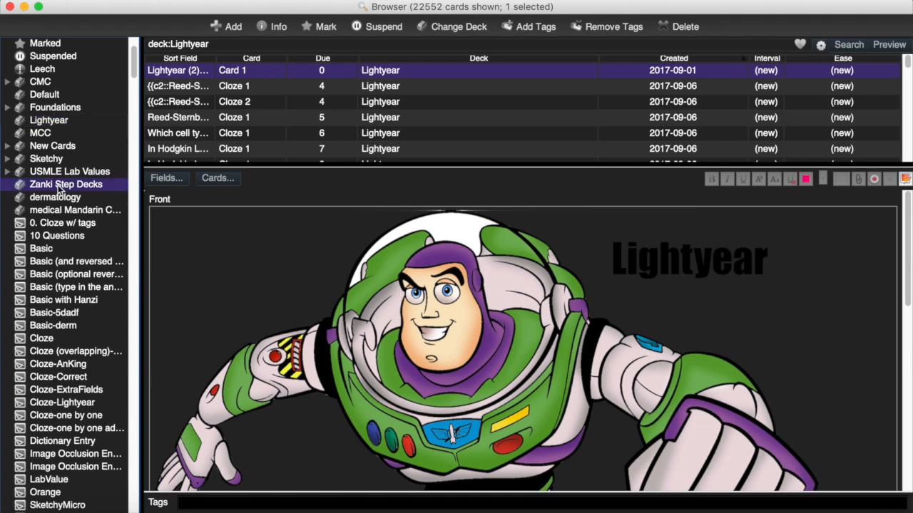
pyautogui.click(65, 184)
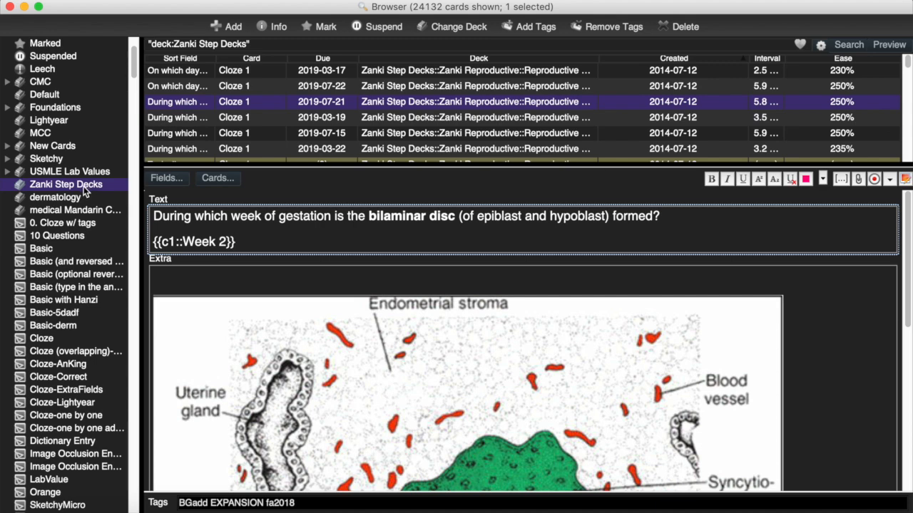
pyautogui.moveTo(52, 121)
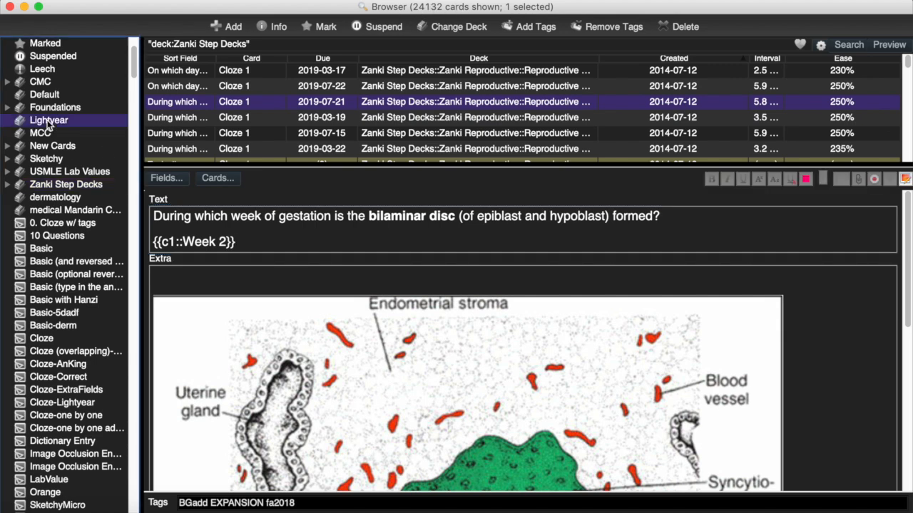
pyautogui.click(49, 119)
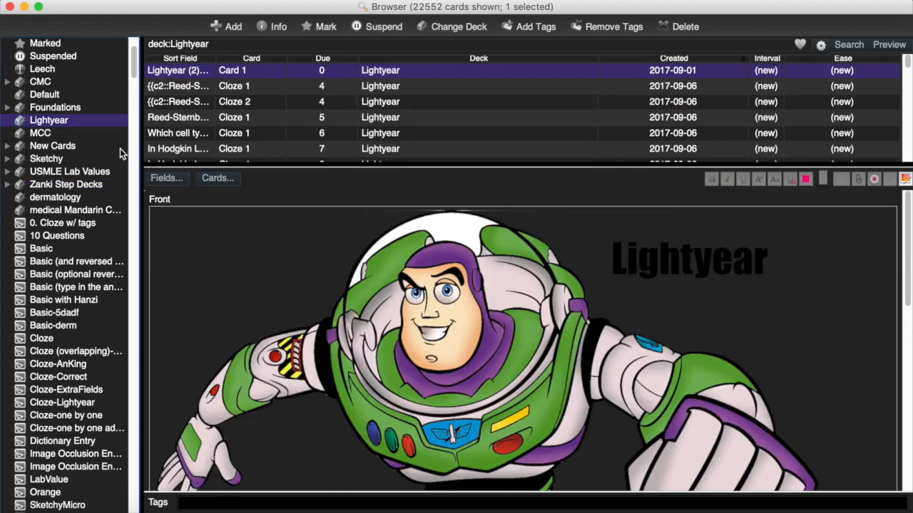
pyautogui.moveTo(84, 181)
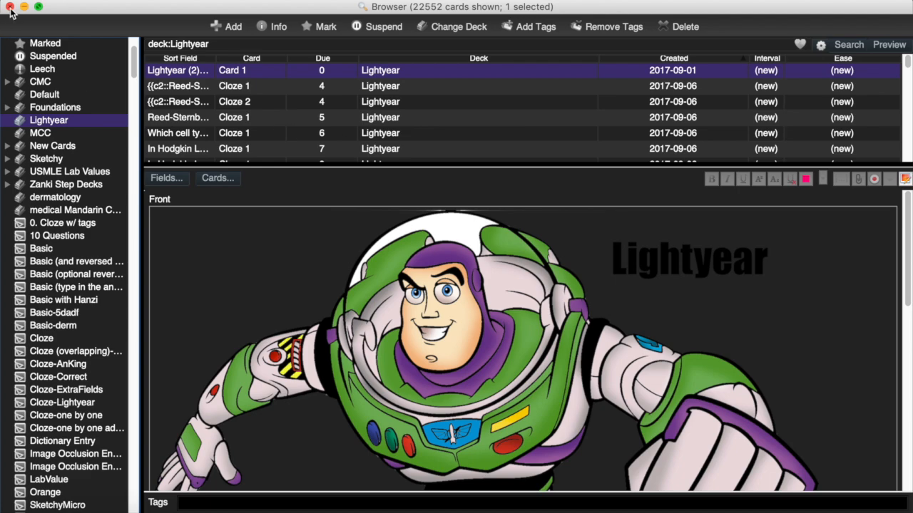
# Close the Browser, returning to the deck list where Lightyear shows 1000+ new cards.
pyautogui.click(10, 6)
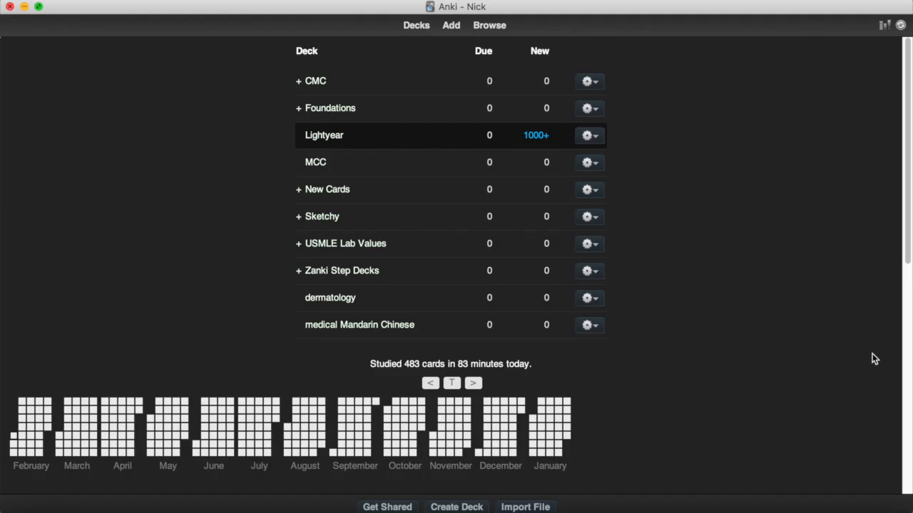